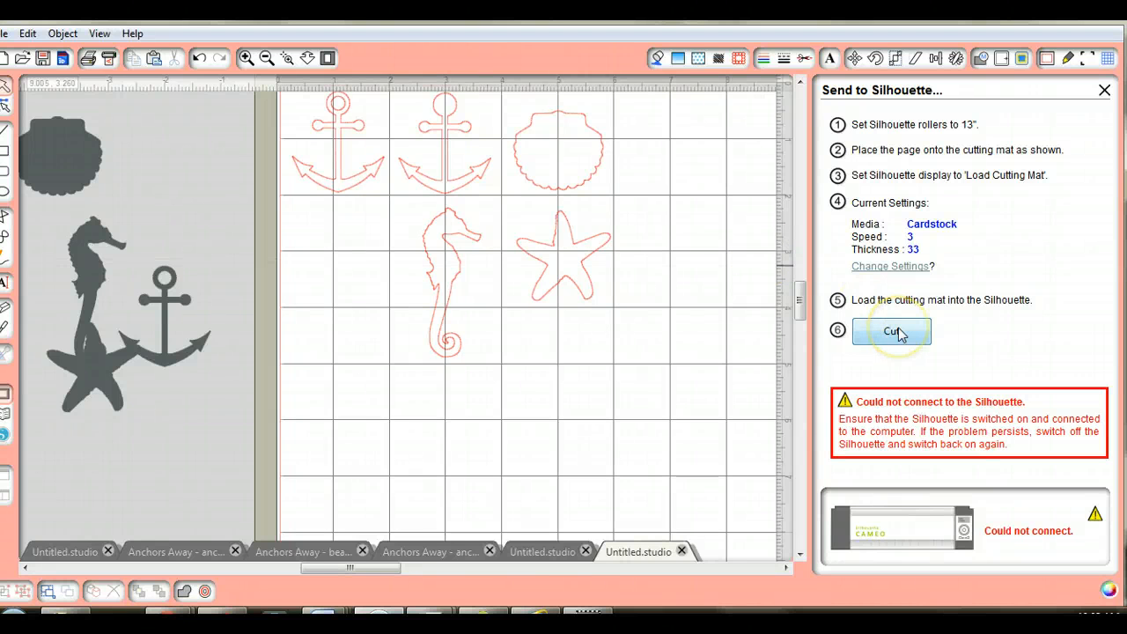
pyautogui.moveTo(436, 605)
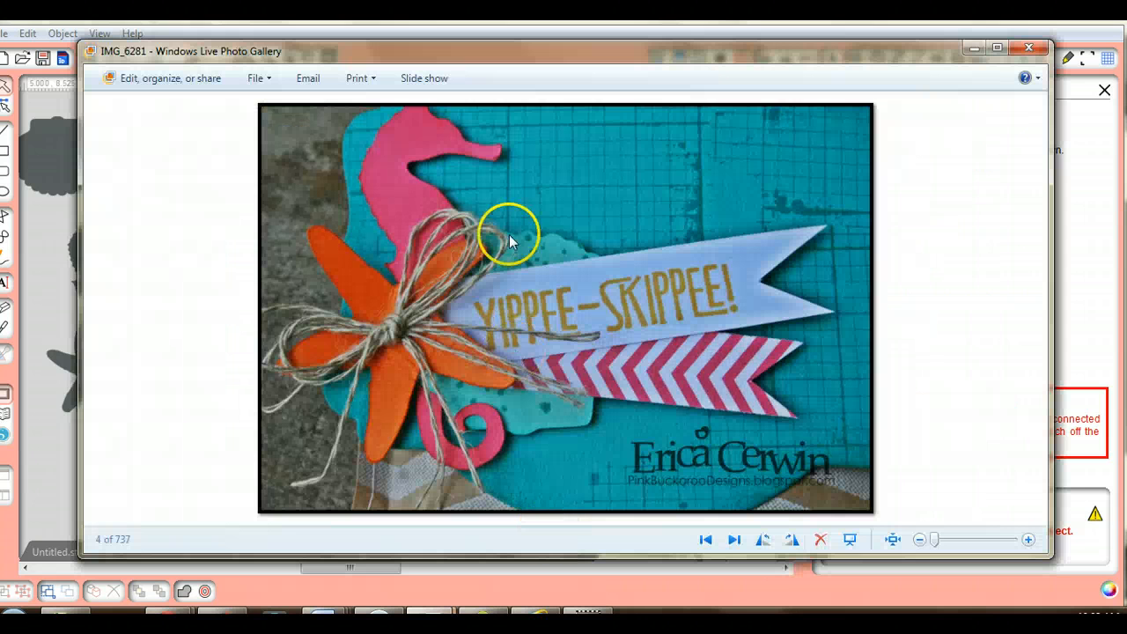
pyautogui.moveTo(387, 370)
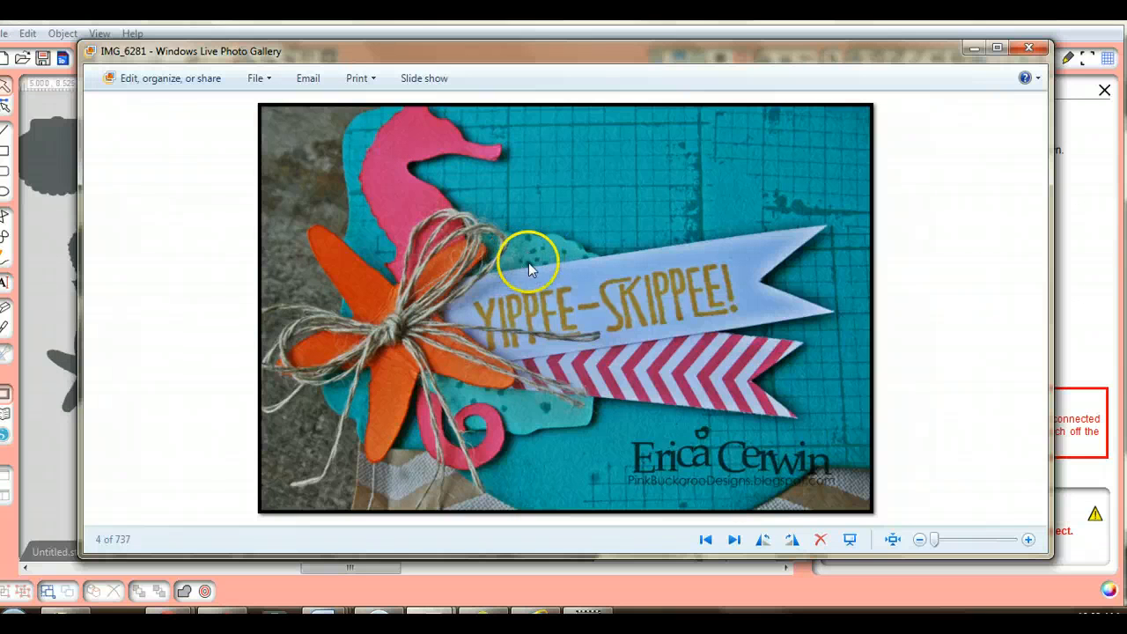
# - Step back to the previous photo showing the full seahorse card in the chevron gift bag
pyautogui.click(704, 538)
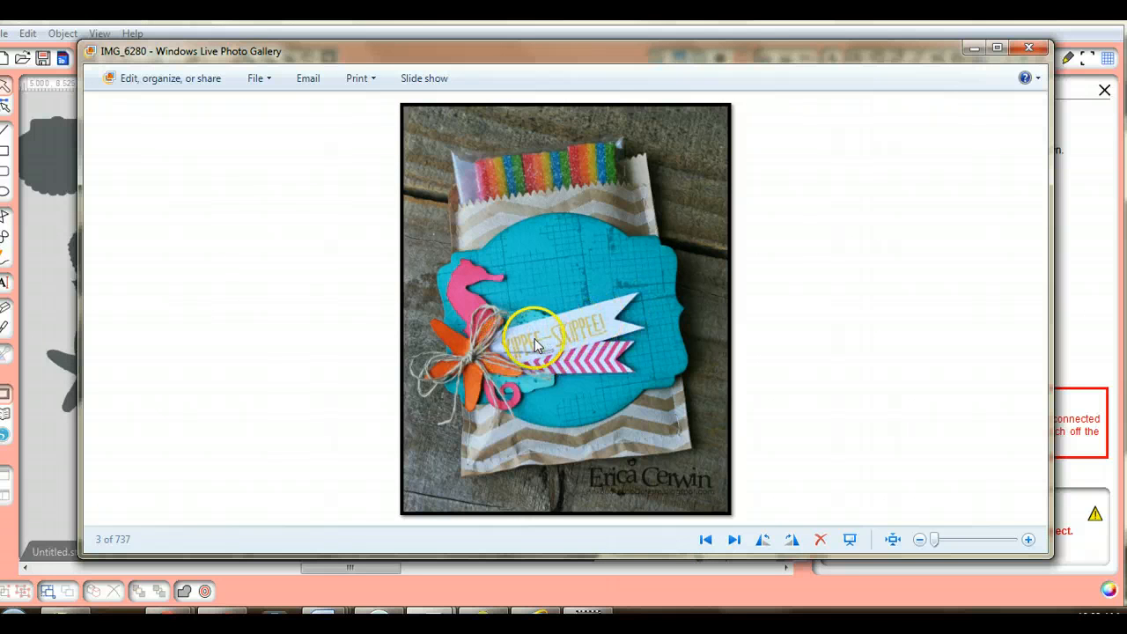
pyautogui.moveTo(535, 236)
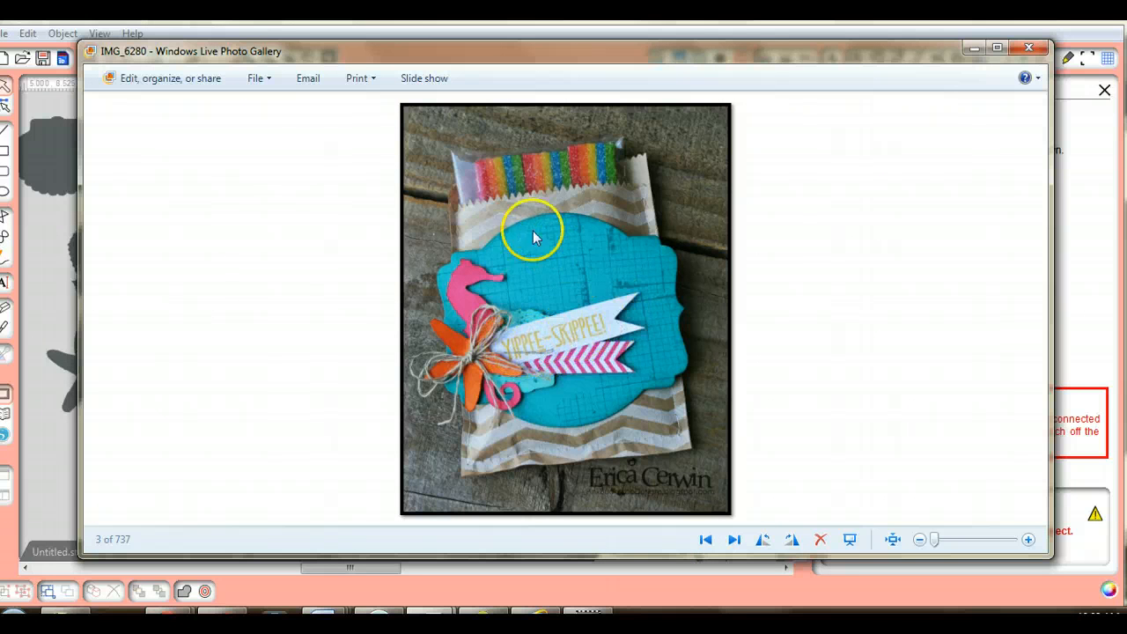
pyautogui.moveTo(553, 408)
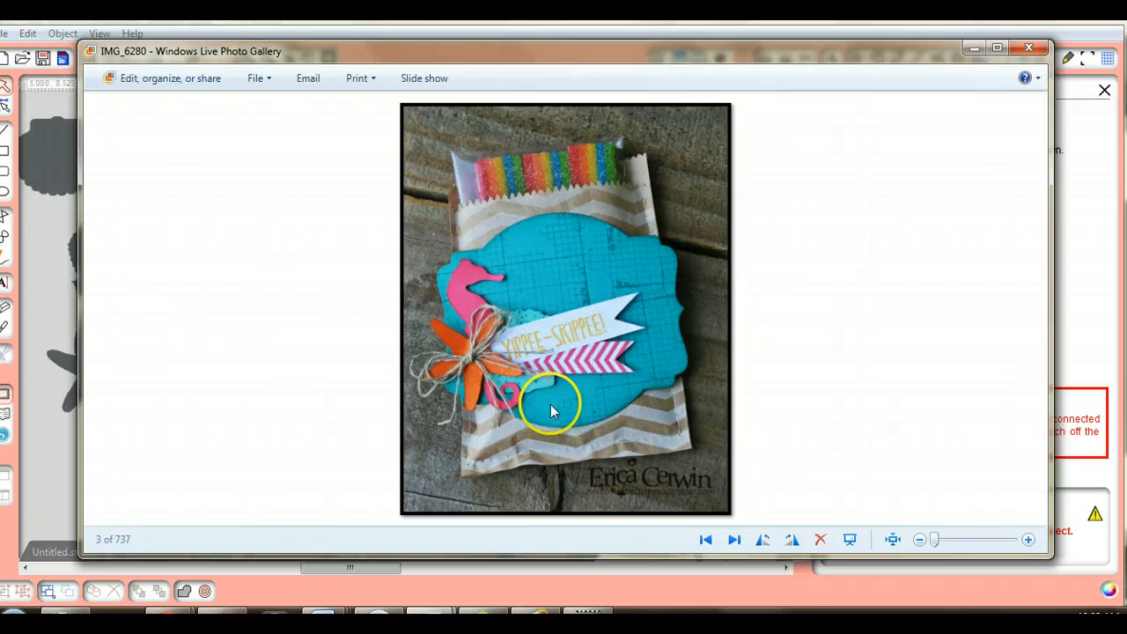
pyautogui.moveTo(648, 271)
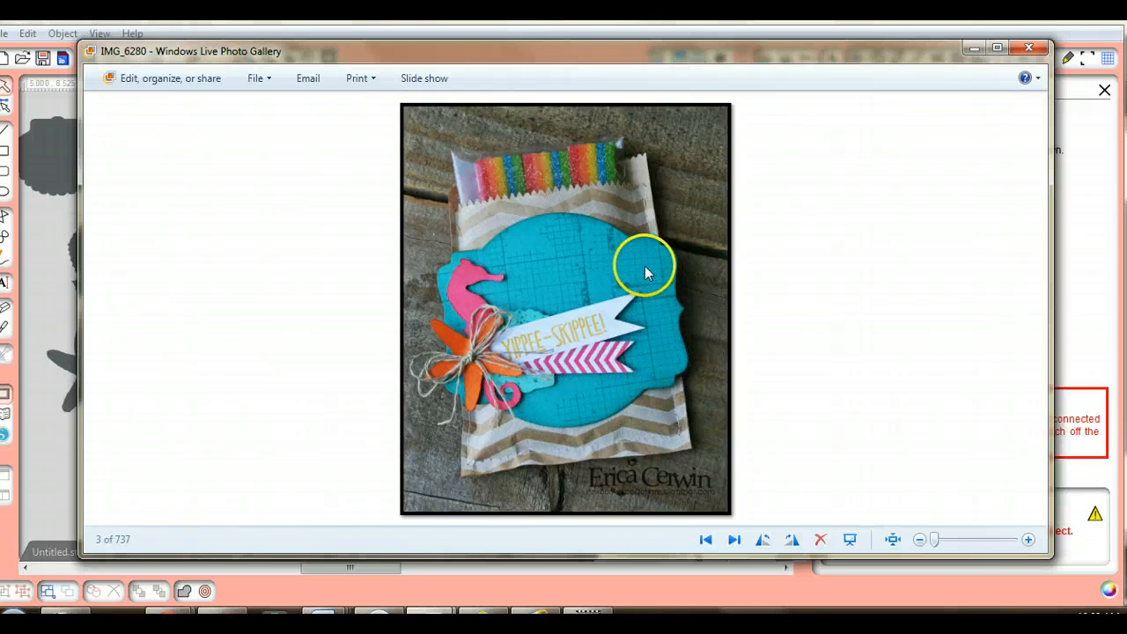
pyautogui.moveTo(609, 255)
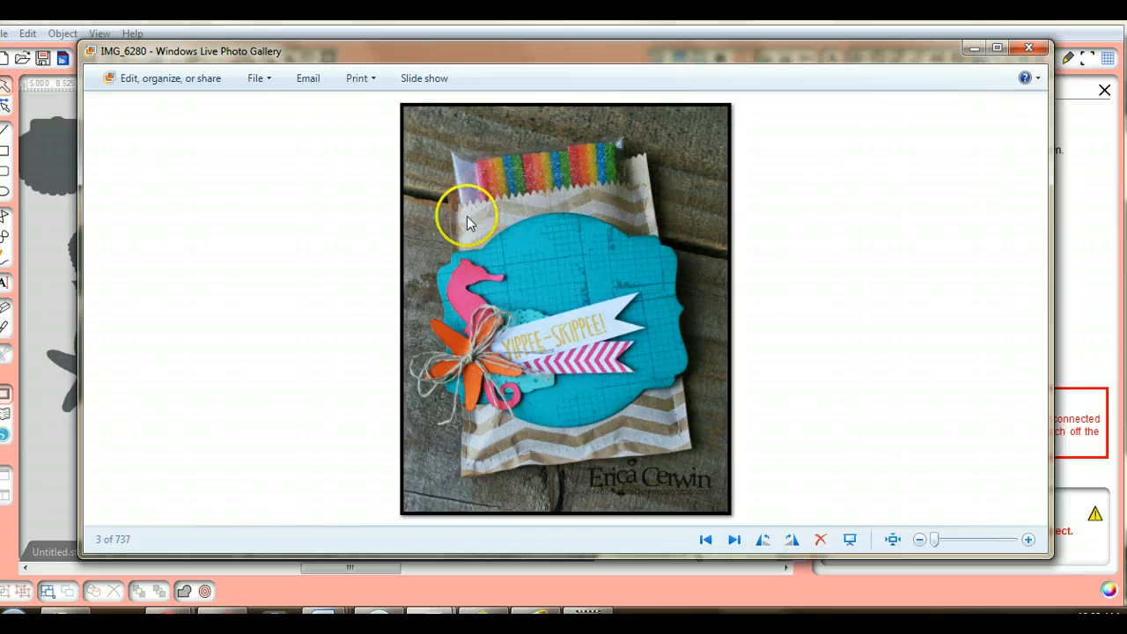
pyautogui.moveTo(517, 215)
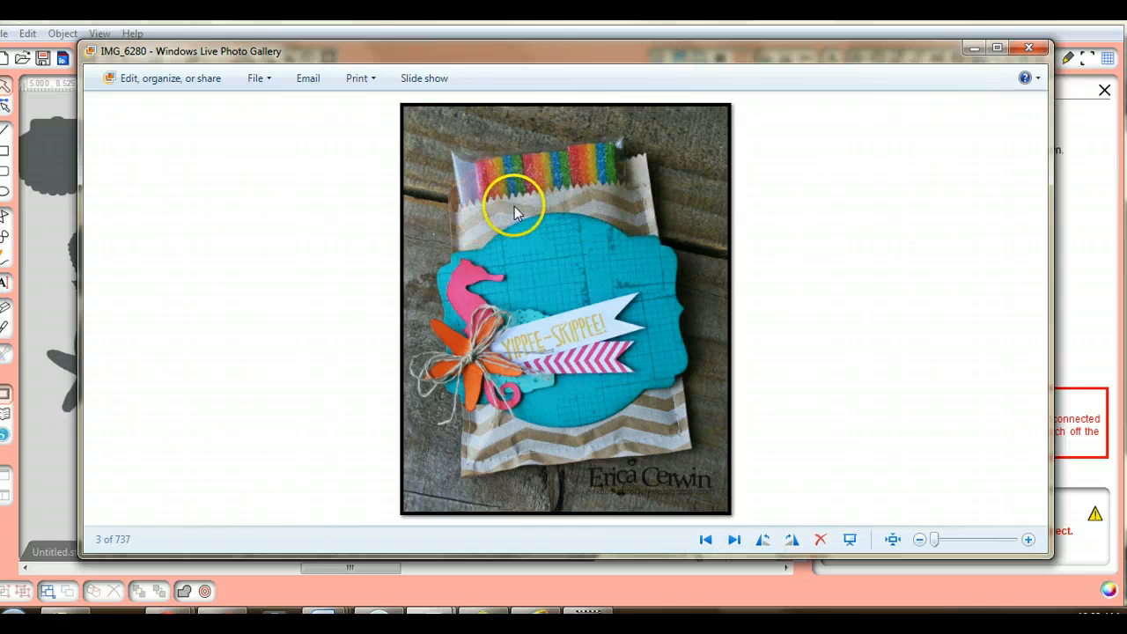
pyautogui.moveTo(458, 215)
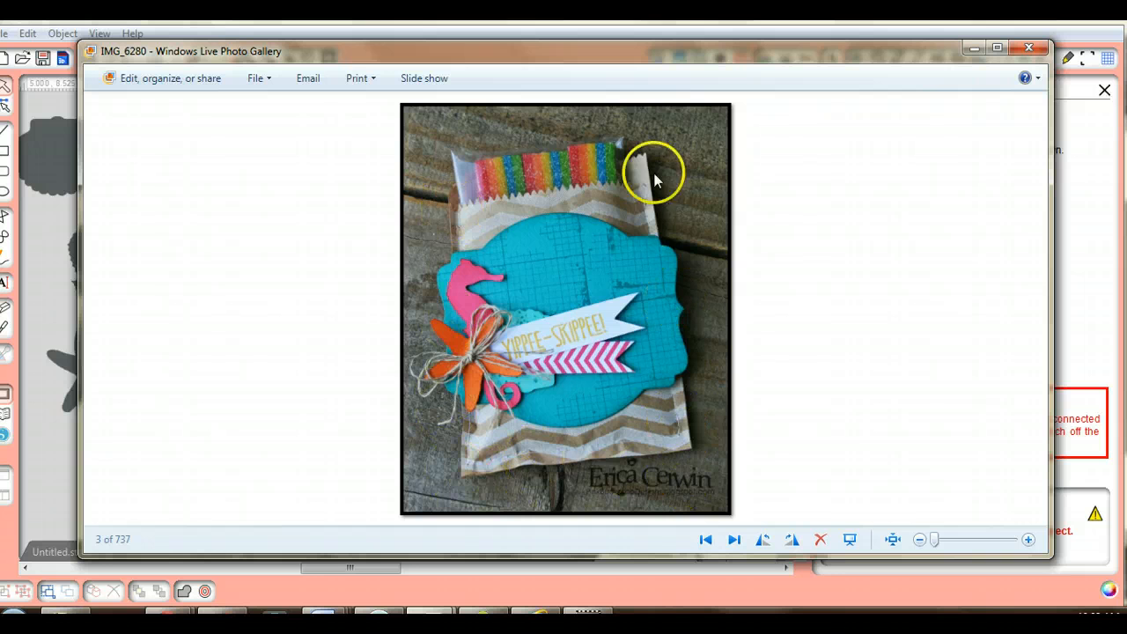
pyautogui.moveTo(491, 451)
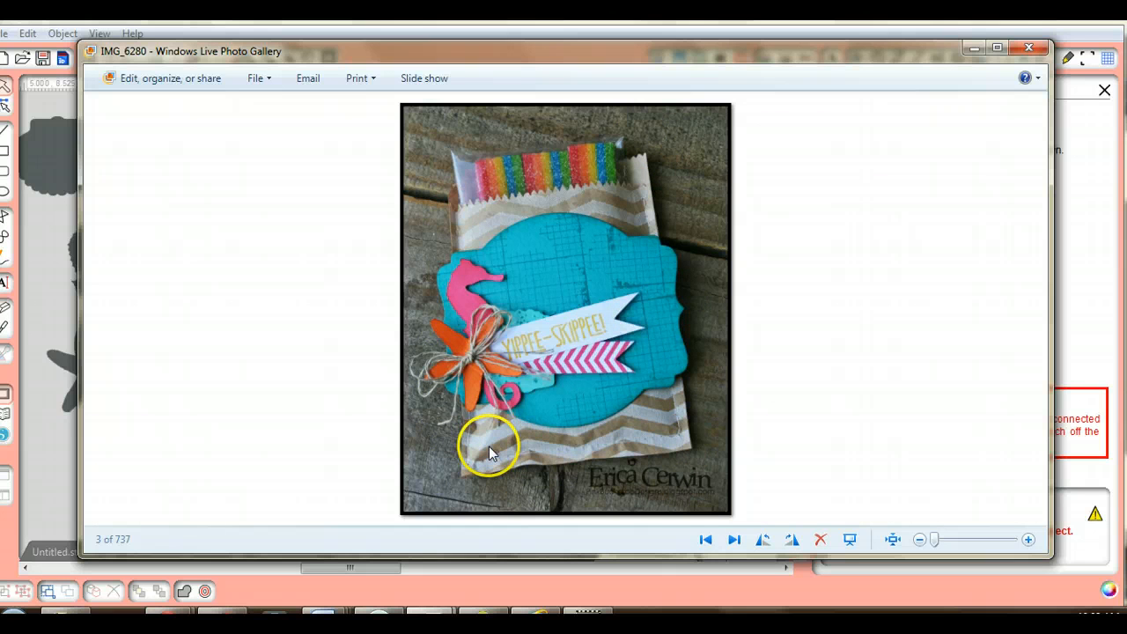
pyautogui.moveTo(944, 141)
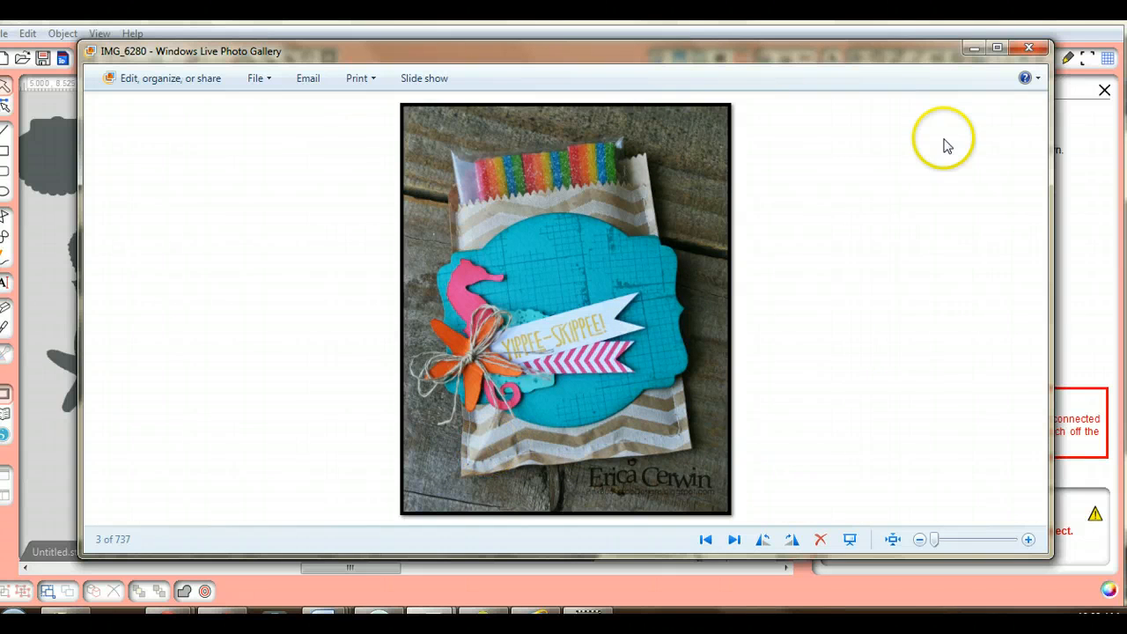
pyautogui.moveTo(528, 590)
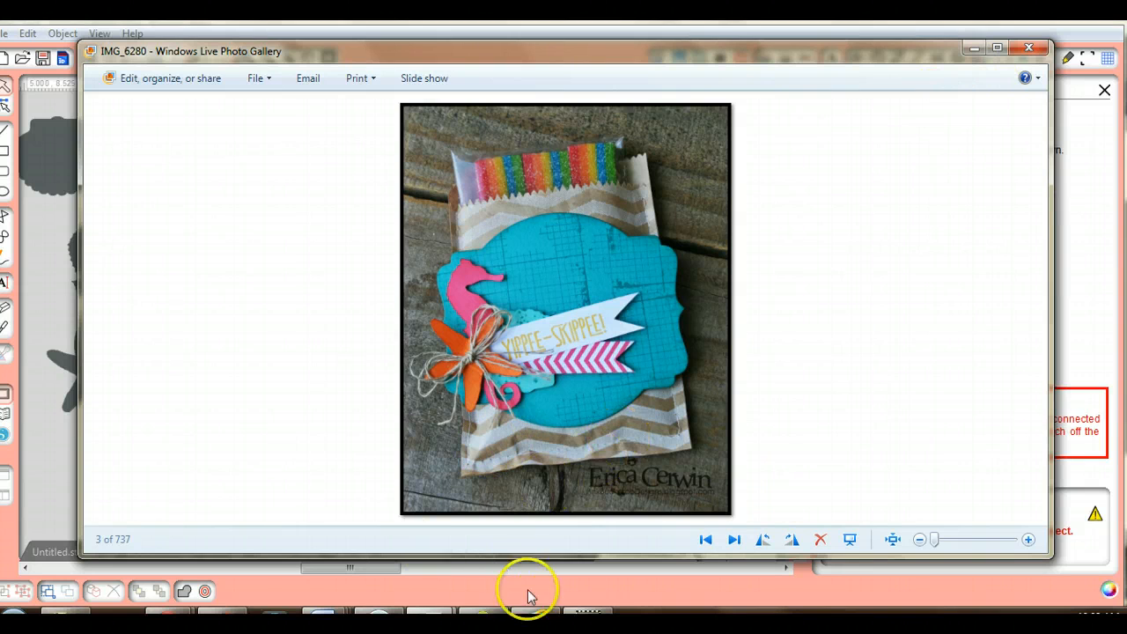